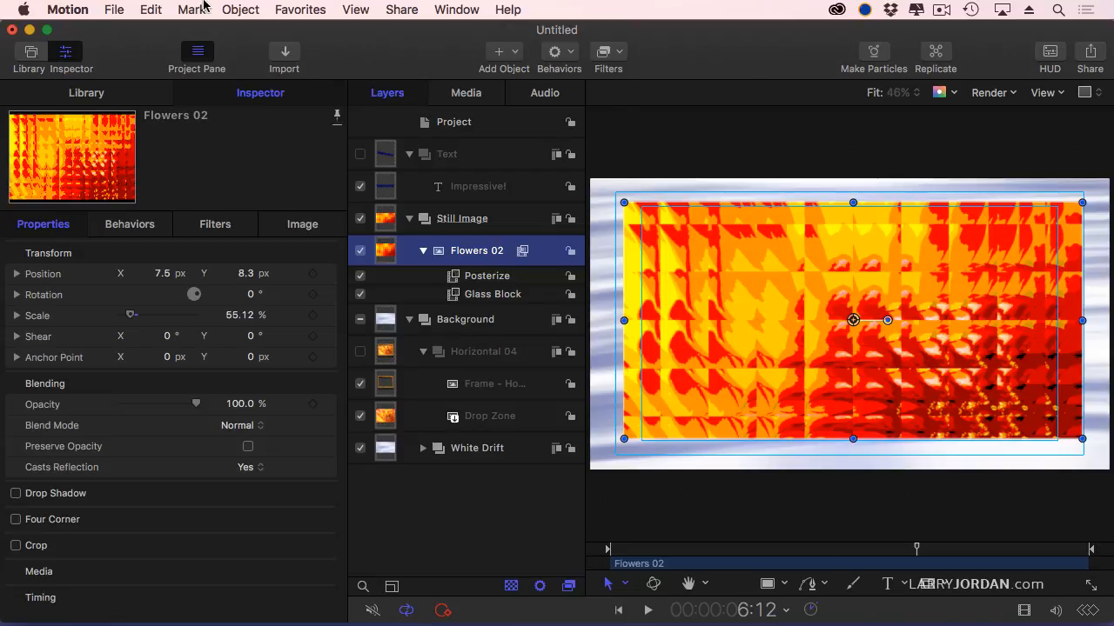
# - Bring up the Mark menu with the play range and preview commands
pyautogui.click(191, 10)
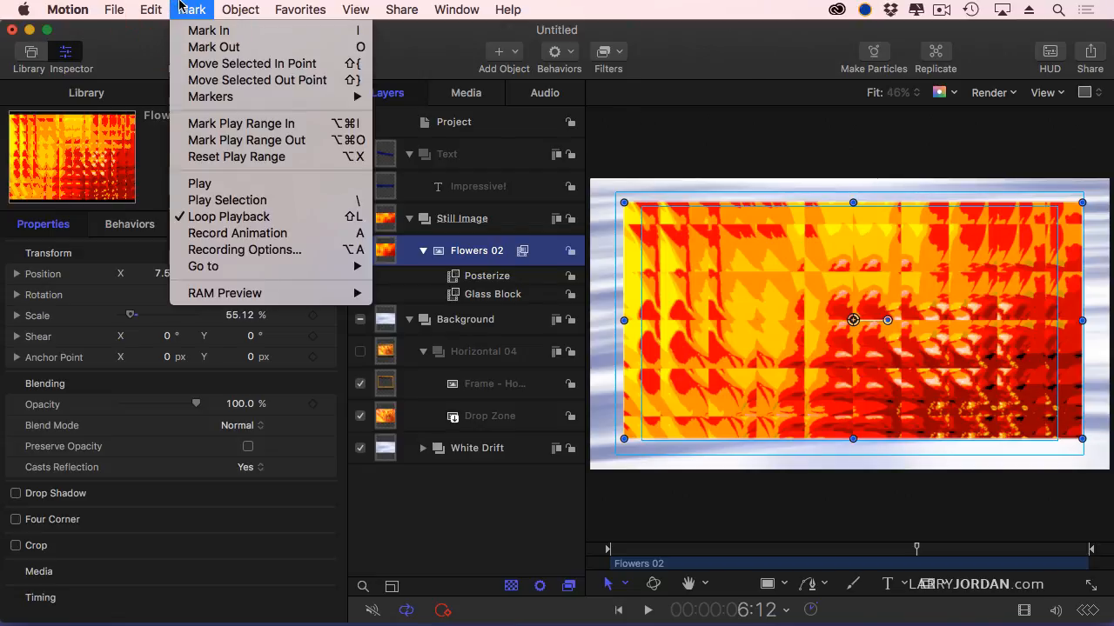
pyautogui.moveTo(257, 297)
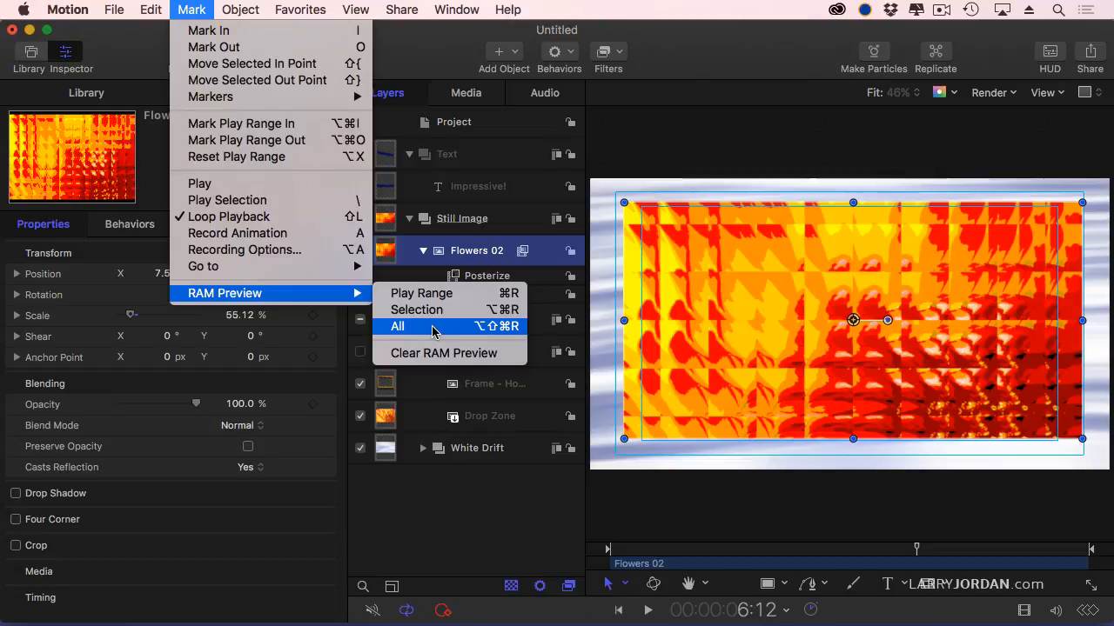
pyautogui.moveTo(625, 505)
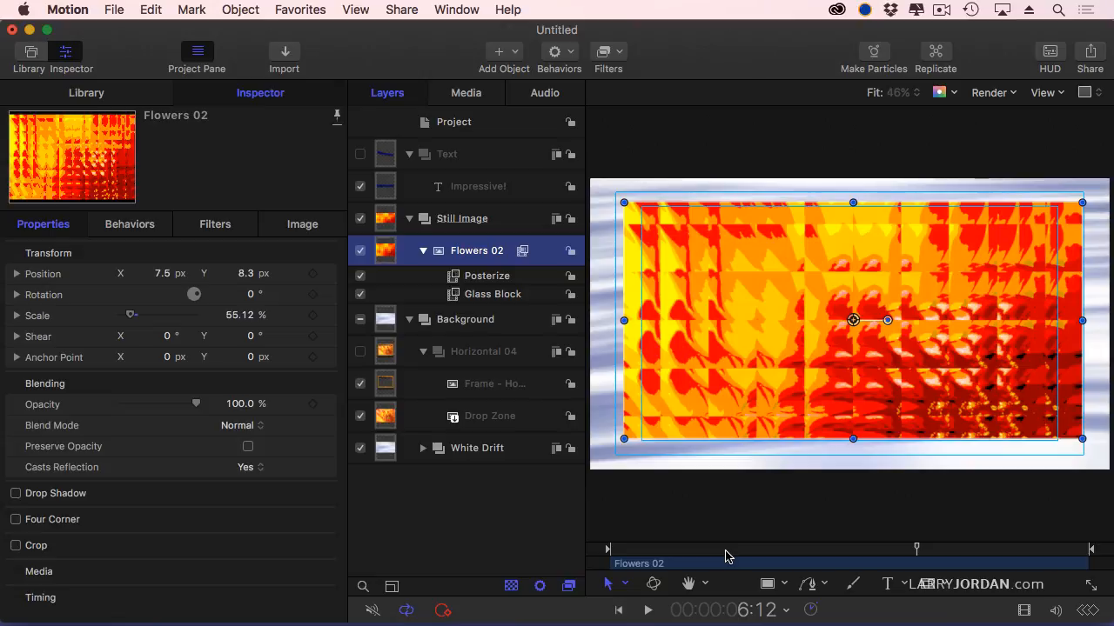
pyautogui.moveTo(776, 557)
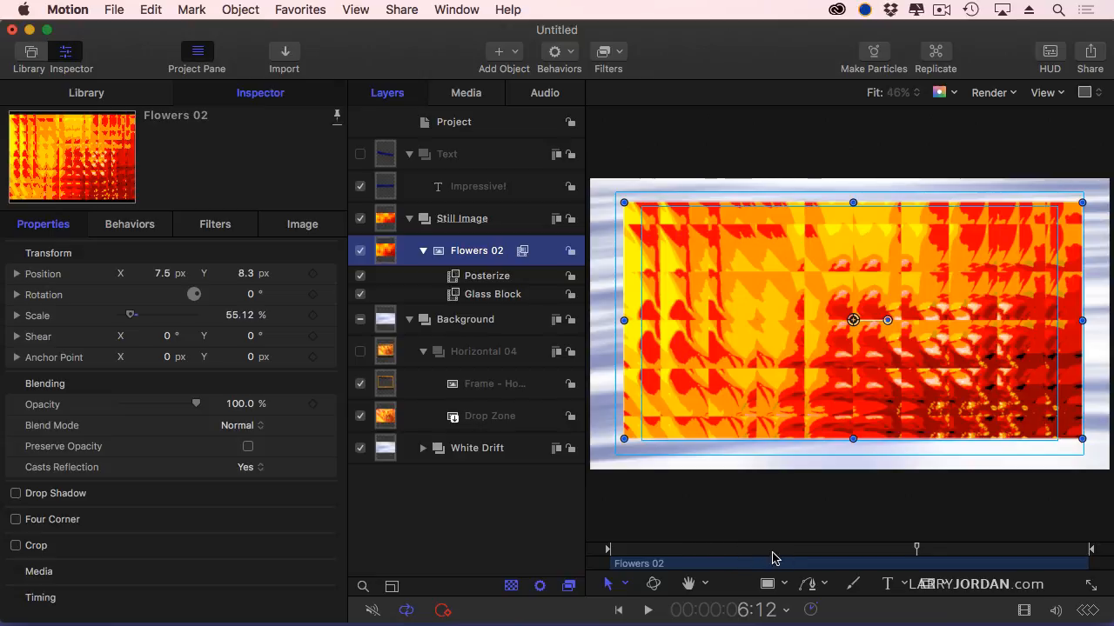
pyautogui.moveTo(609, 558)
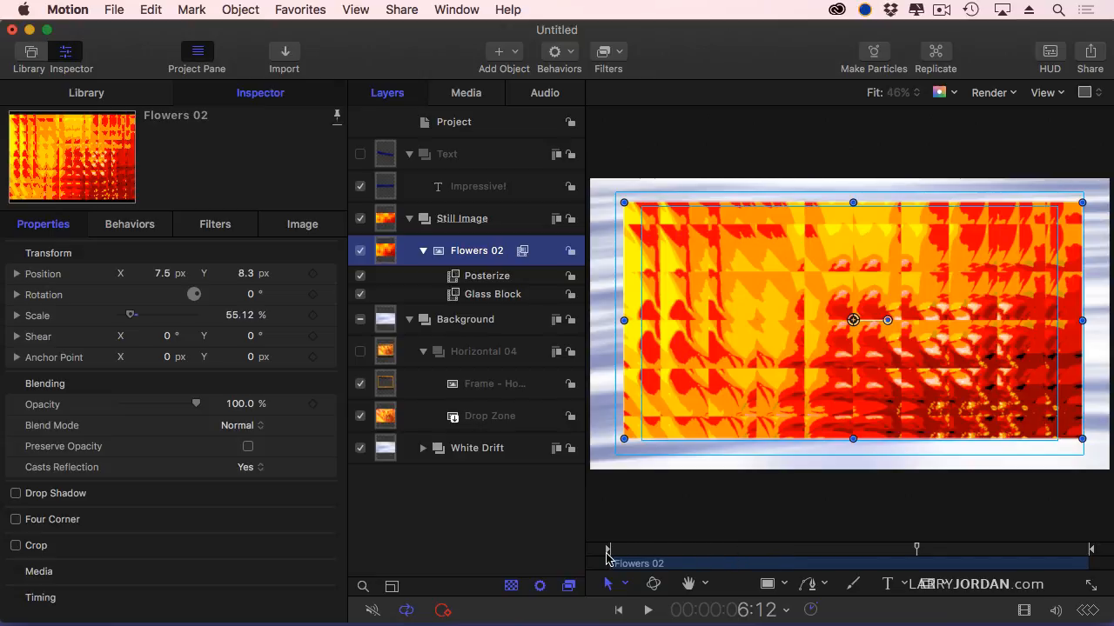
pyautogui.moveTo(633, 555)
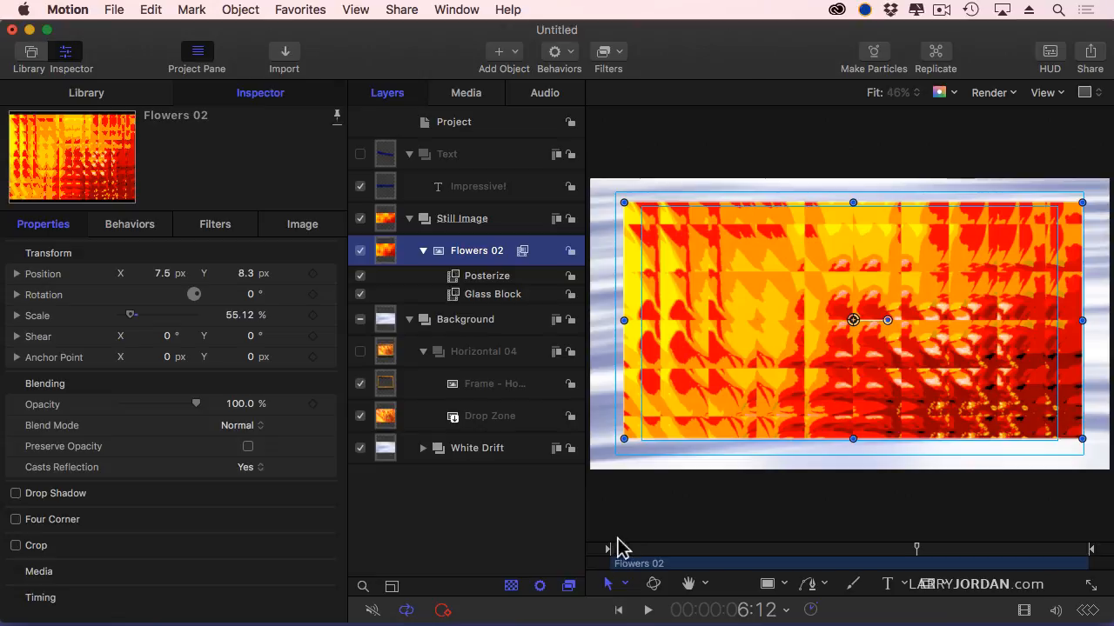
pyautogui.moveTo(1093, 542)
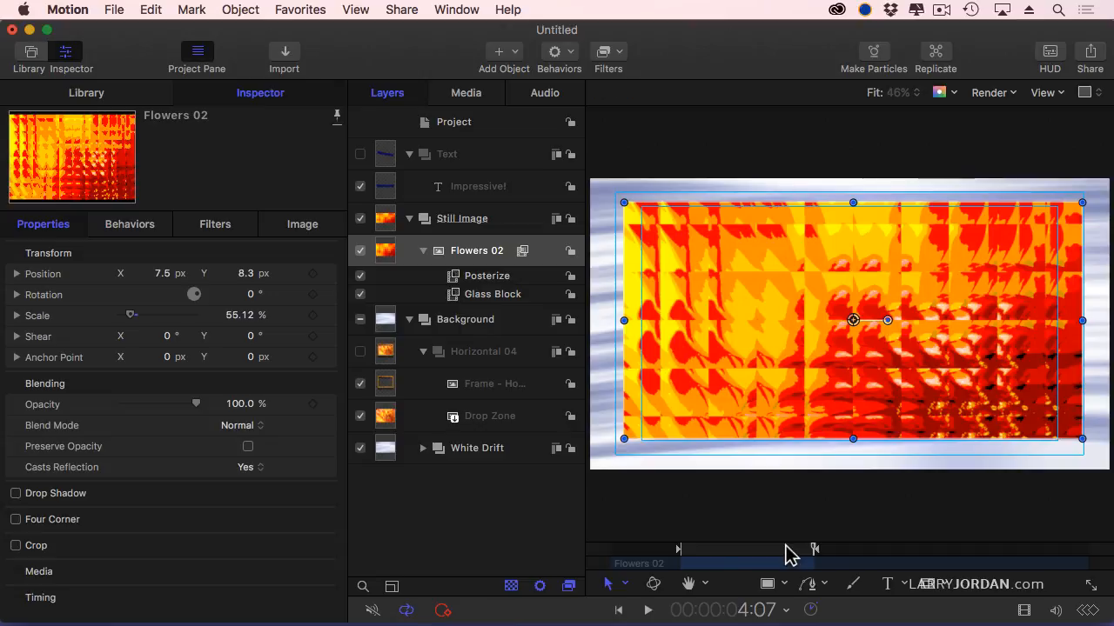
# - Move the play range In marker later to 00:00:01:17
pyautogui.click(647, 610)
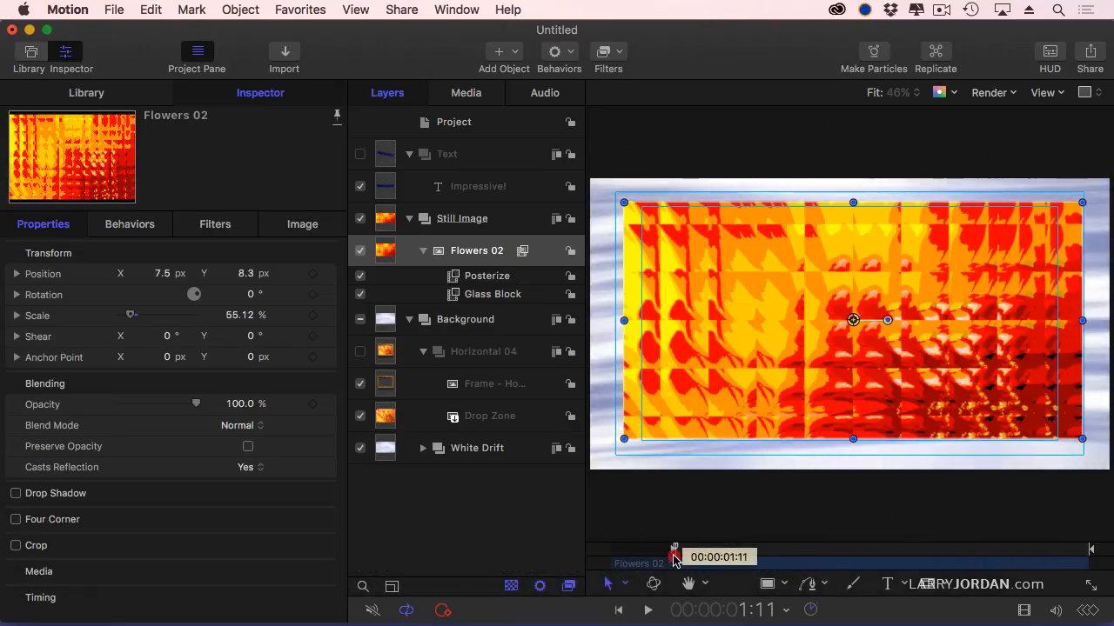
pyautogui.moveTo(675, 548); pyautogui.dragTo(685, 548)
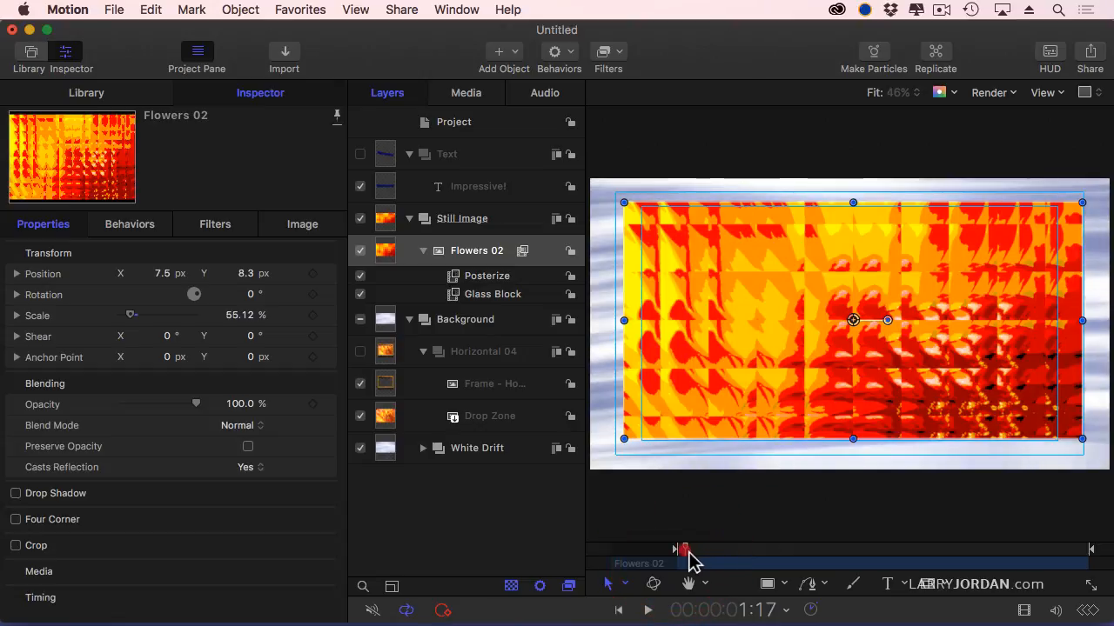
pyautogui.moveTo(684, 550); pyautogui.dragTo(715, 550)
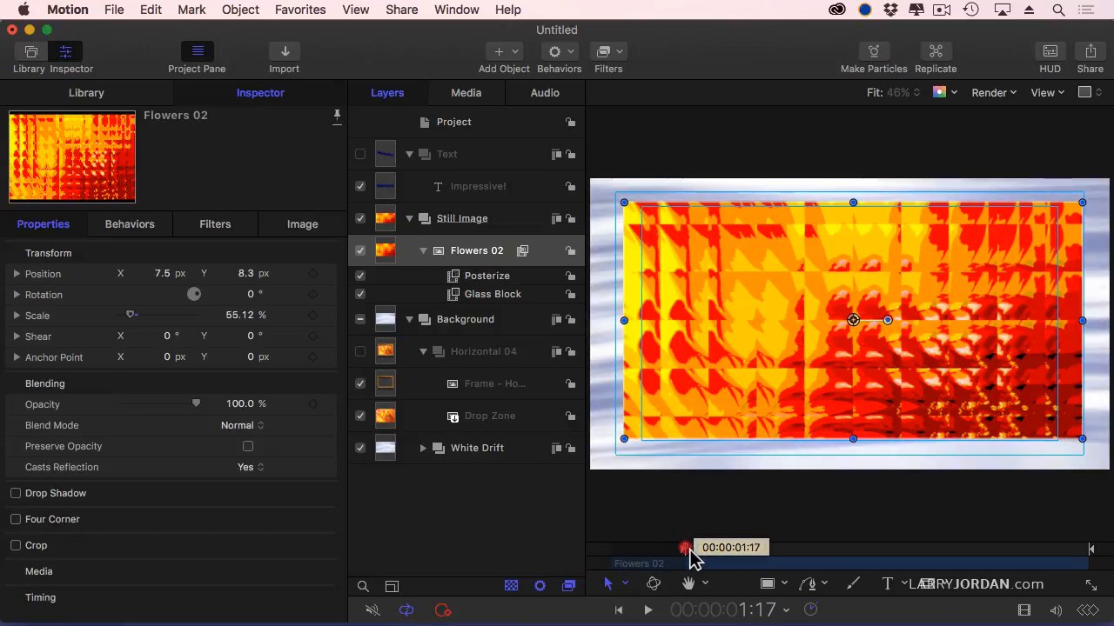
# - Scrub the playhead into the range, play it back briefly and stop
pyautogui.moveTo(686, 546); pyautogui.dragTo(764, 547)
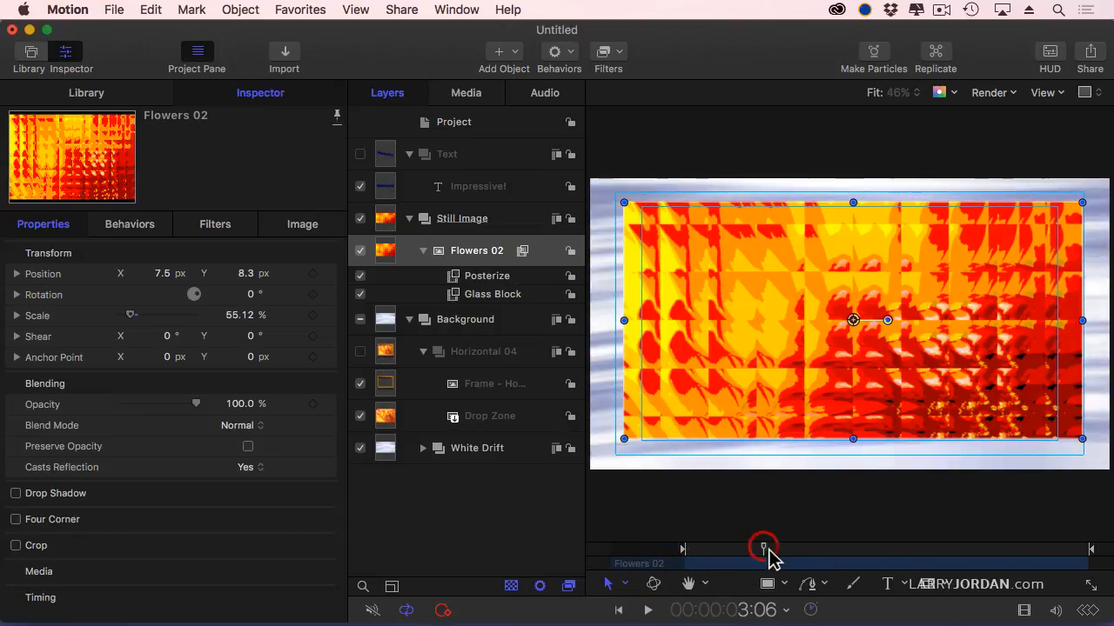
pyautogui.moveTo(763, 548); pyautogui.dragTo(797, 548)
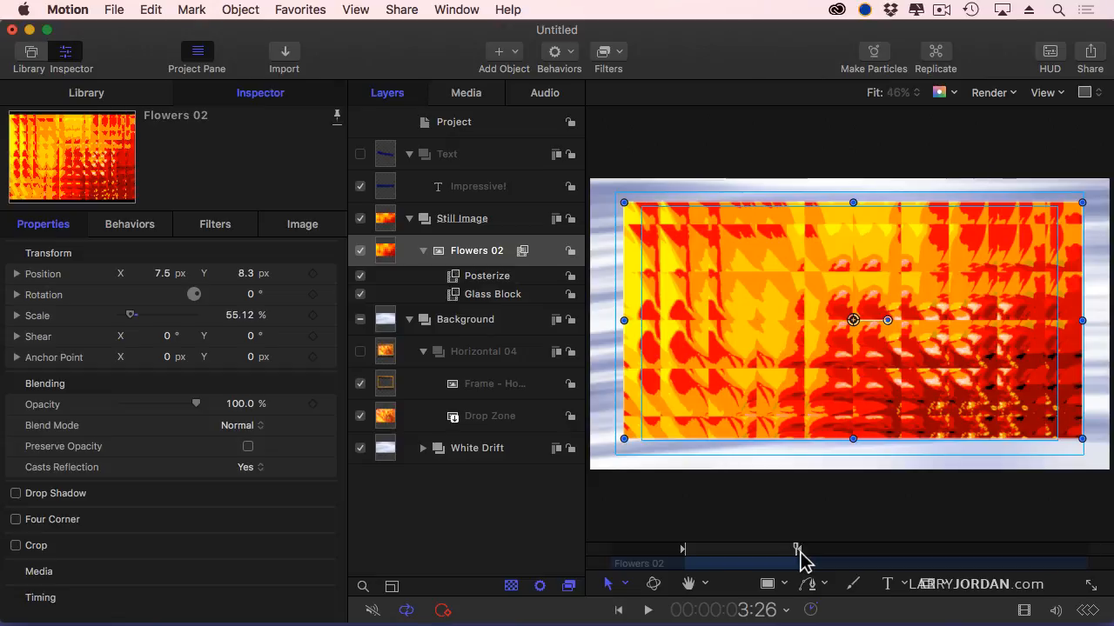
pyautogui.click(647, 609)
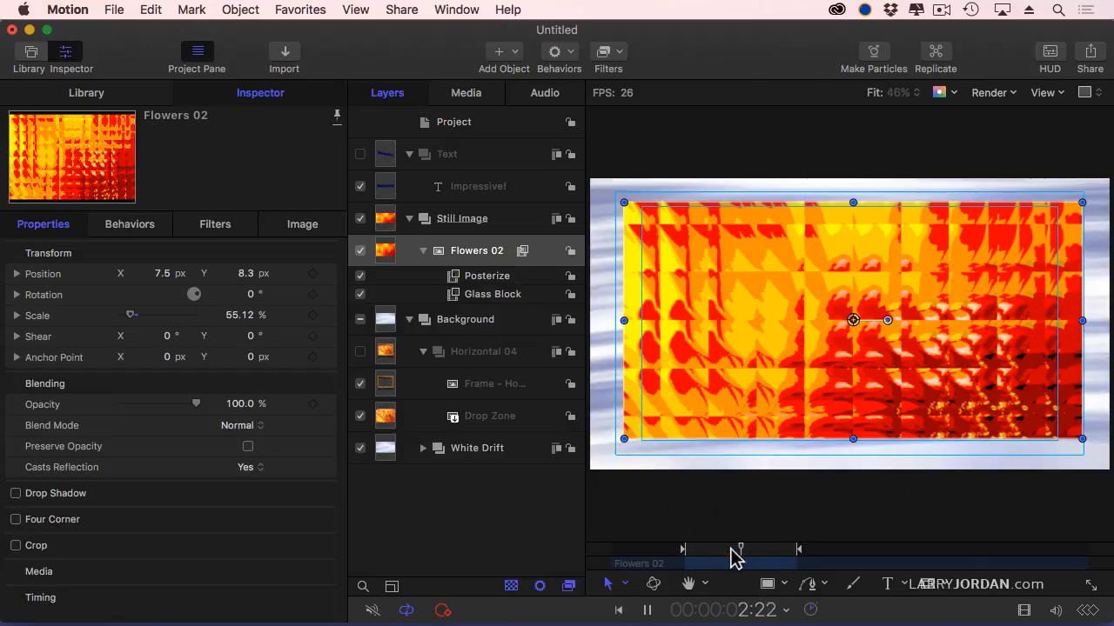
pyautogui.click(191, 11)
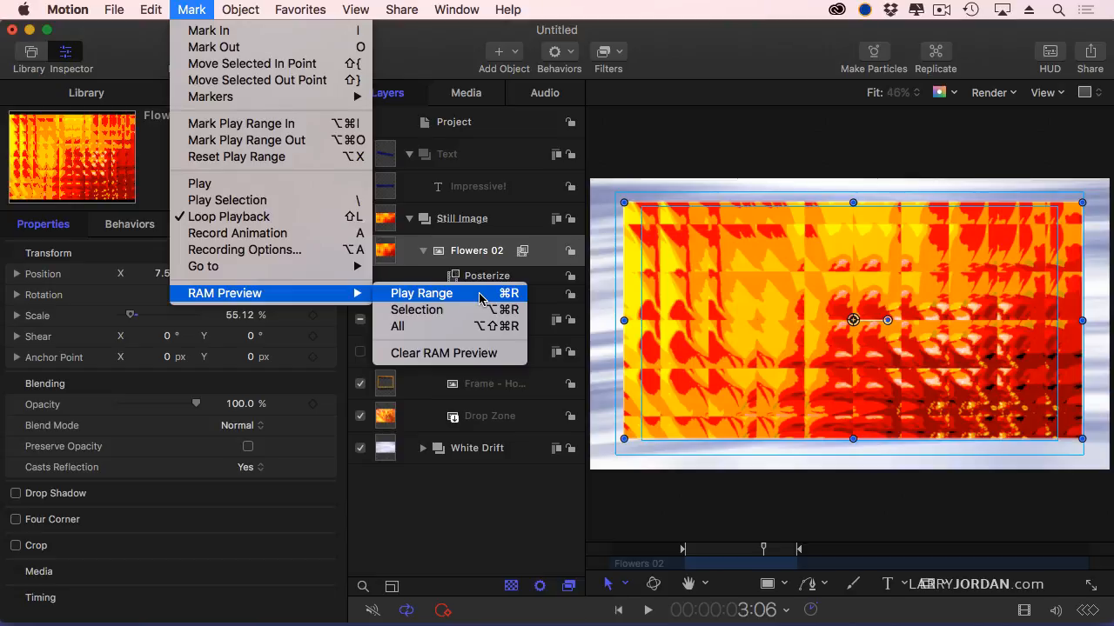
pyautogui.moveTo(445, 299)
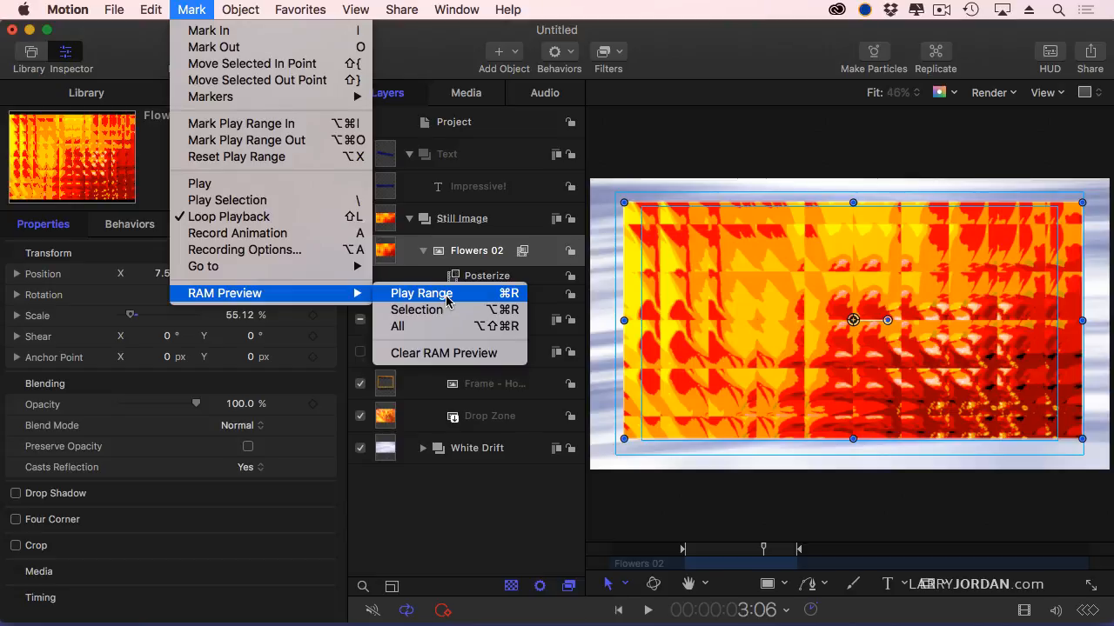
pyautogui.moveTo(442, 353)
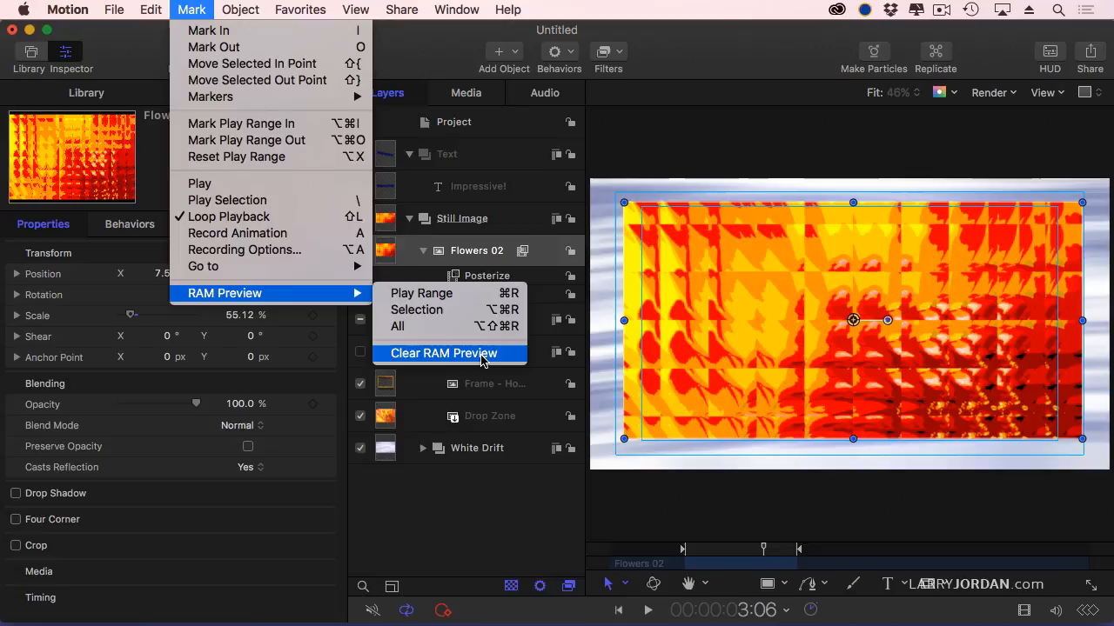
# - Discard the cached frames with Clear RAM Preview, keeping the 1:17 play range
pyautogui.click(479, 353)
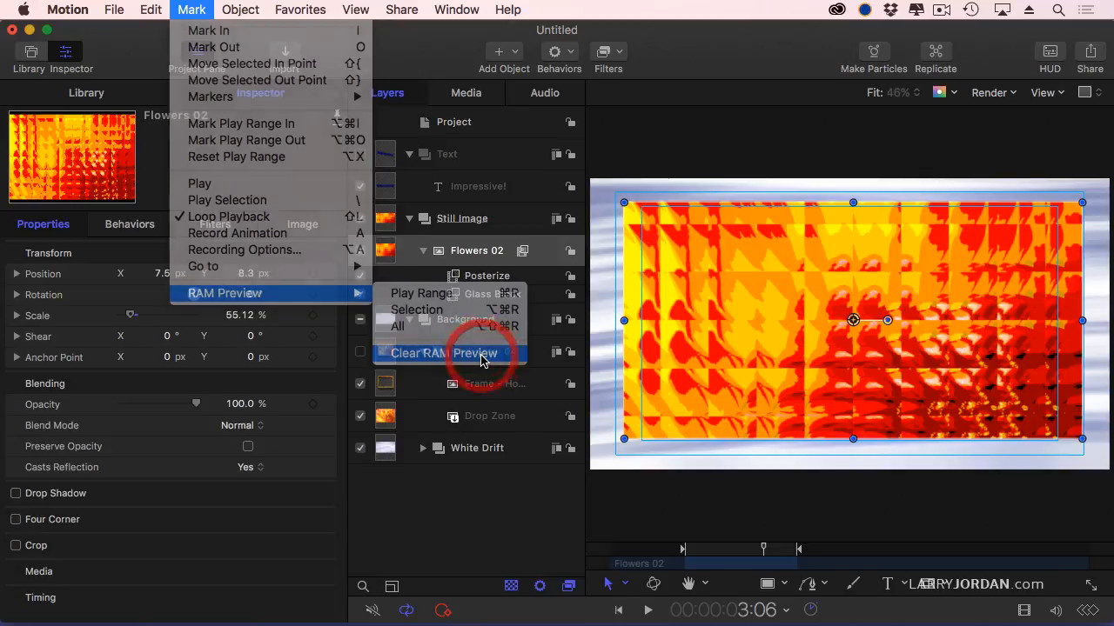